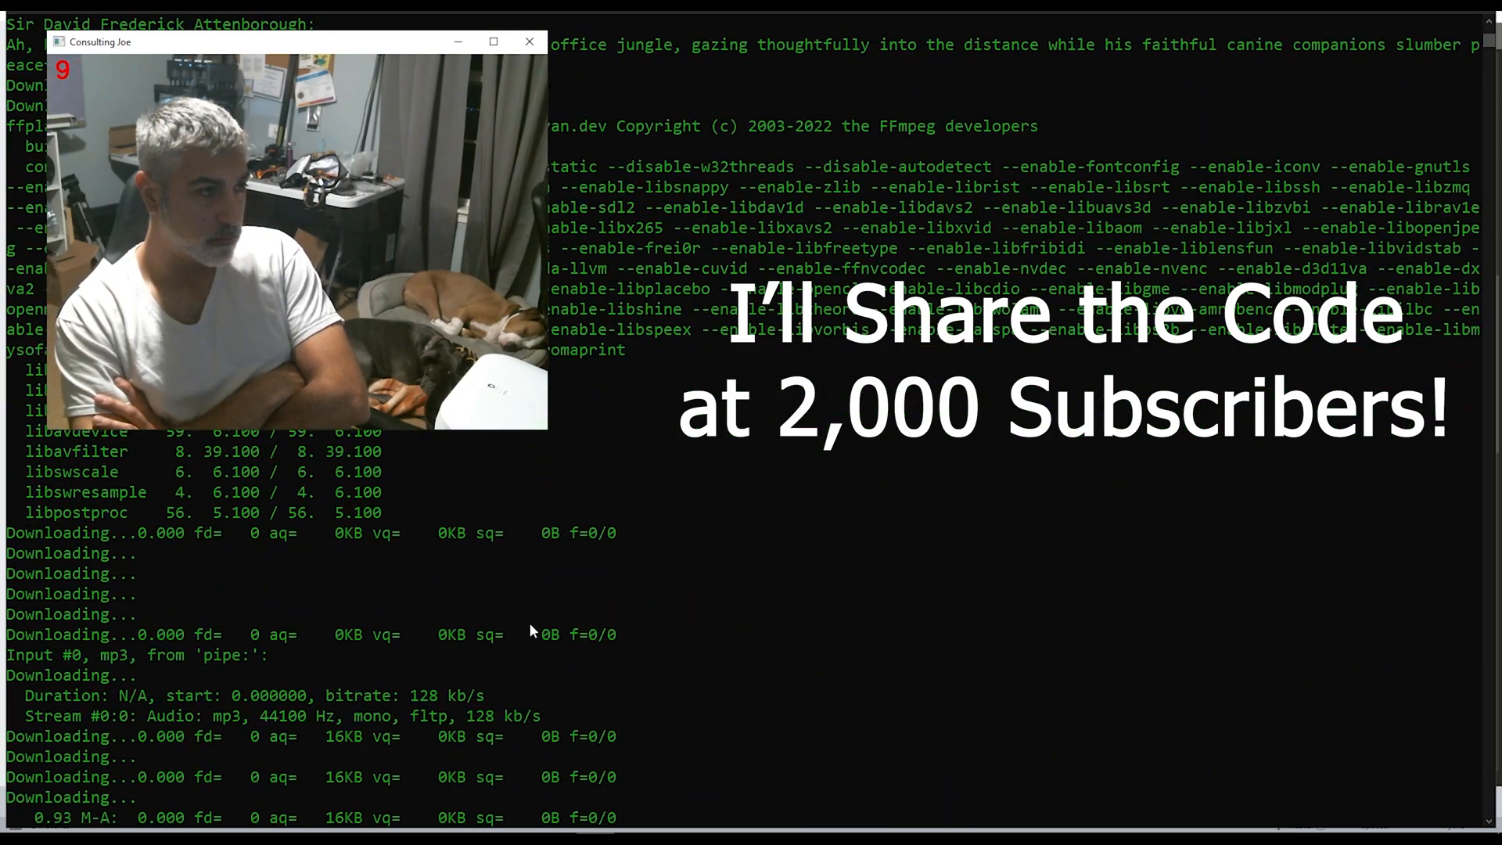
{"action": "scroll", "scroll_direction": "down", "scroll_amount": 3}
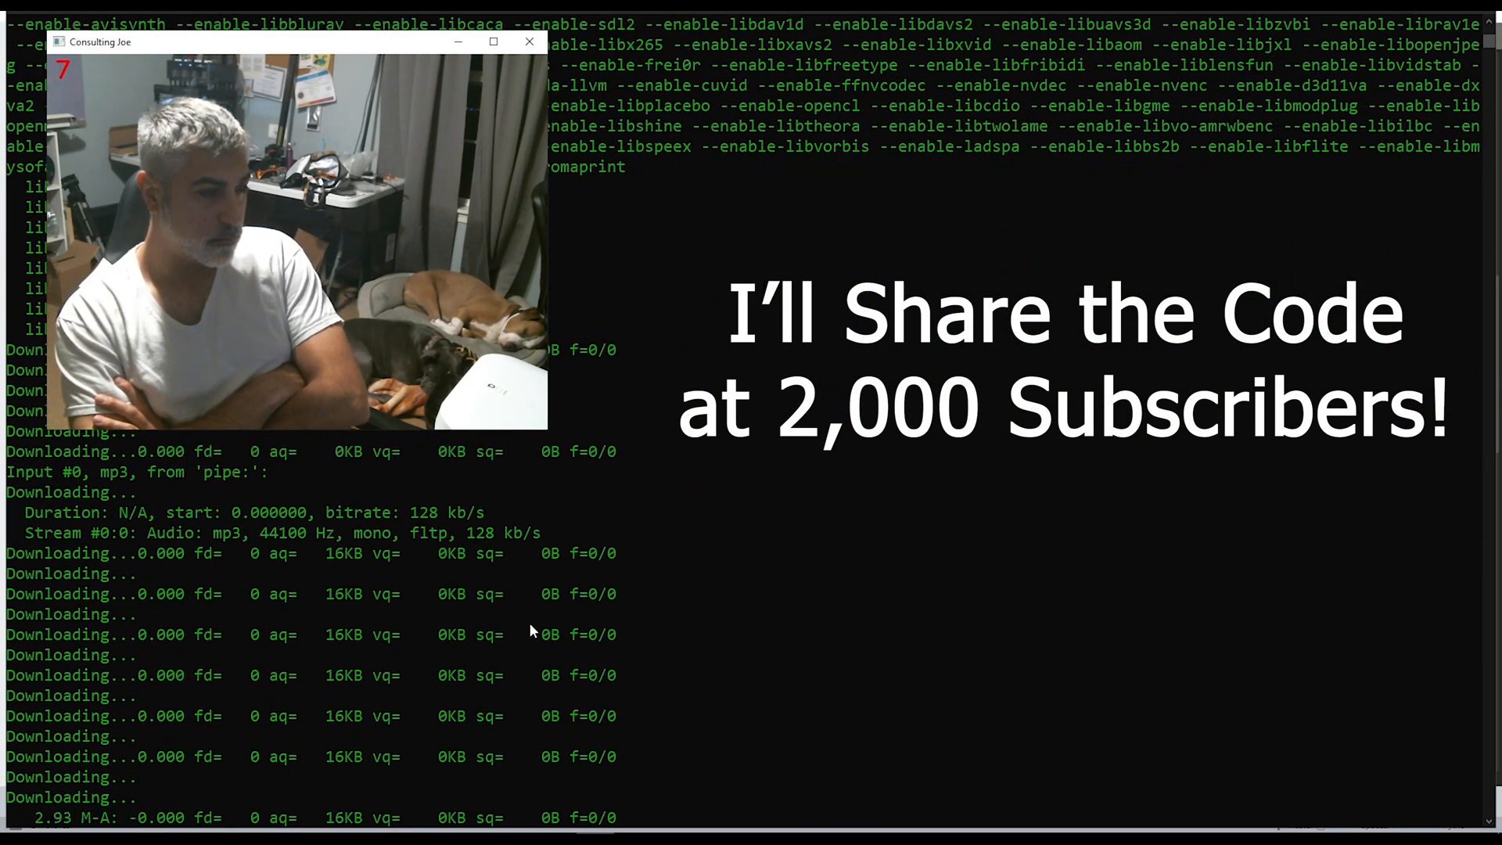